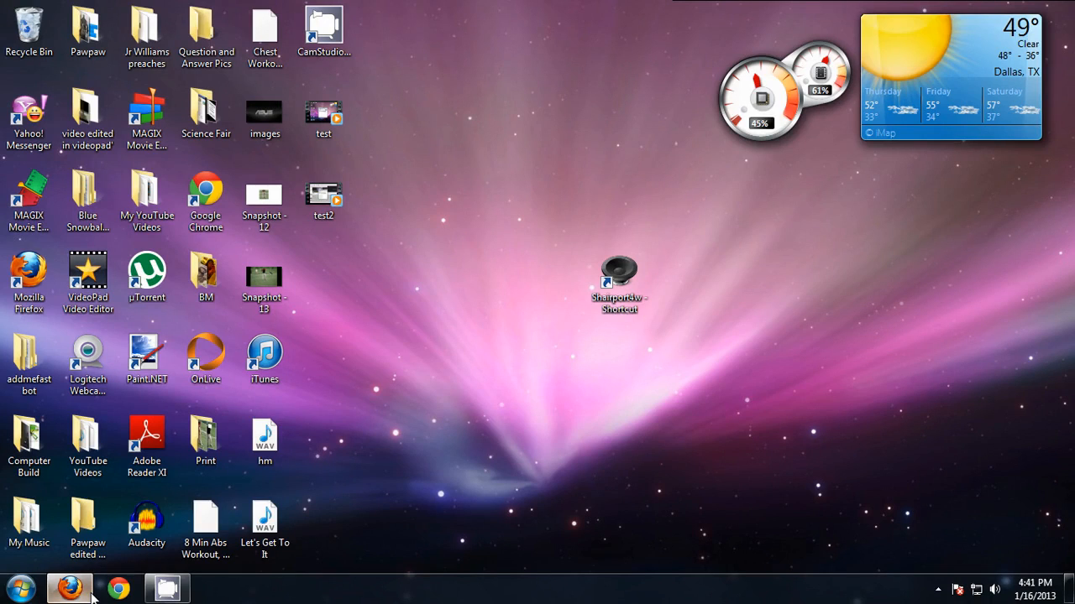
- Visit sourceforge.net/projects/shairport4w in Firefox and start the Shairport4w download
{"action": "left_click", "coordinate": [71, 588]}
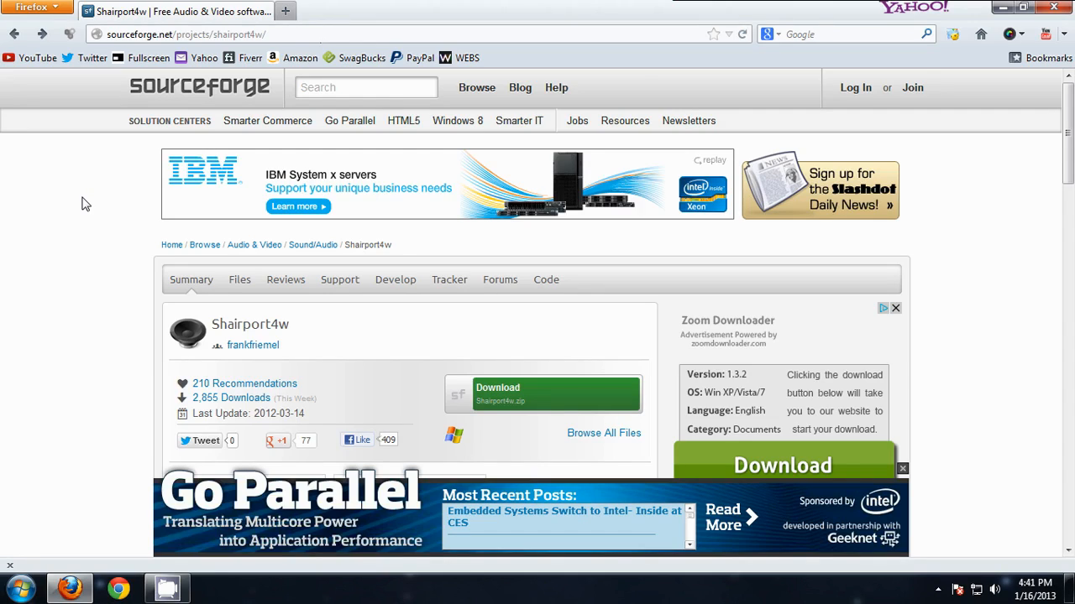
{"action": "double_click", "coordinate": [269, 324]}
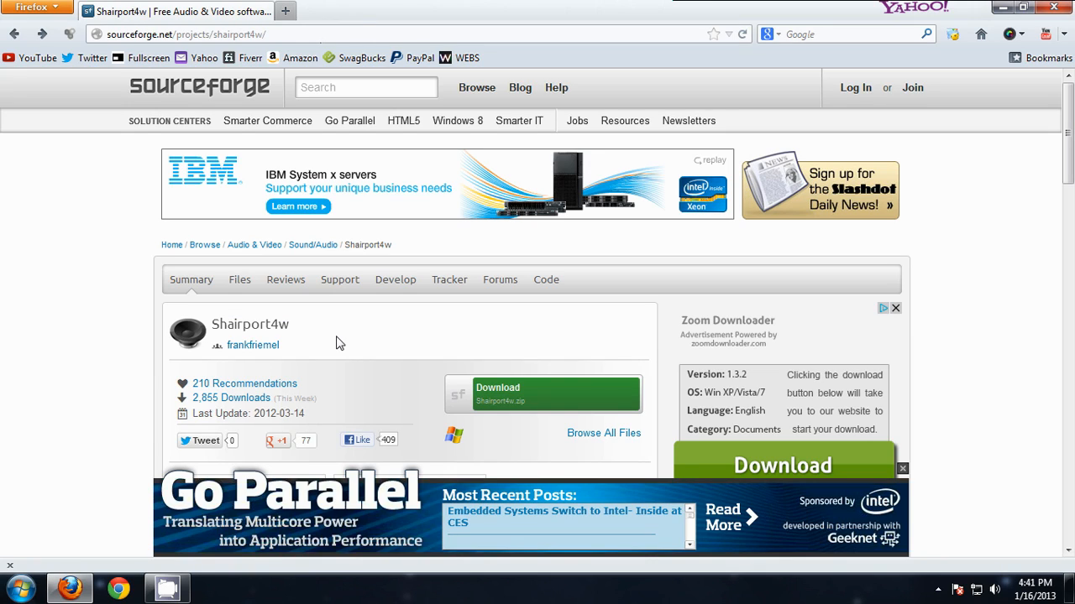
{"action": "scroll", "scroll_direction": "down", "scroll_amount": 3}
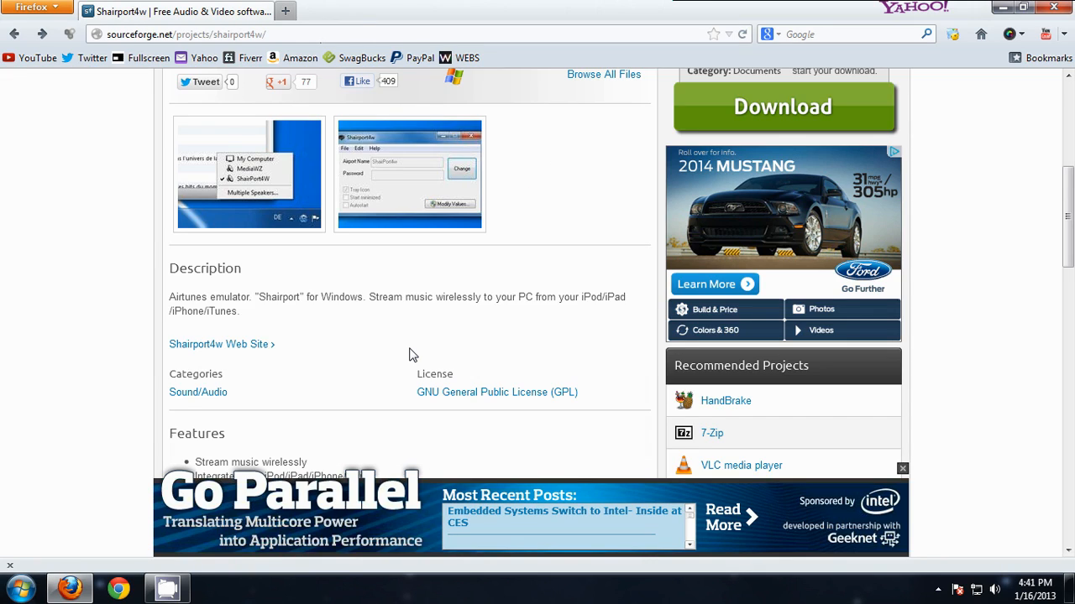
{"action": "scroll", "scroll_direction": "up", "scroll_amount": 3}
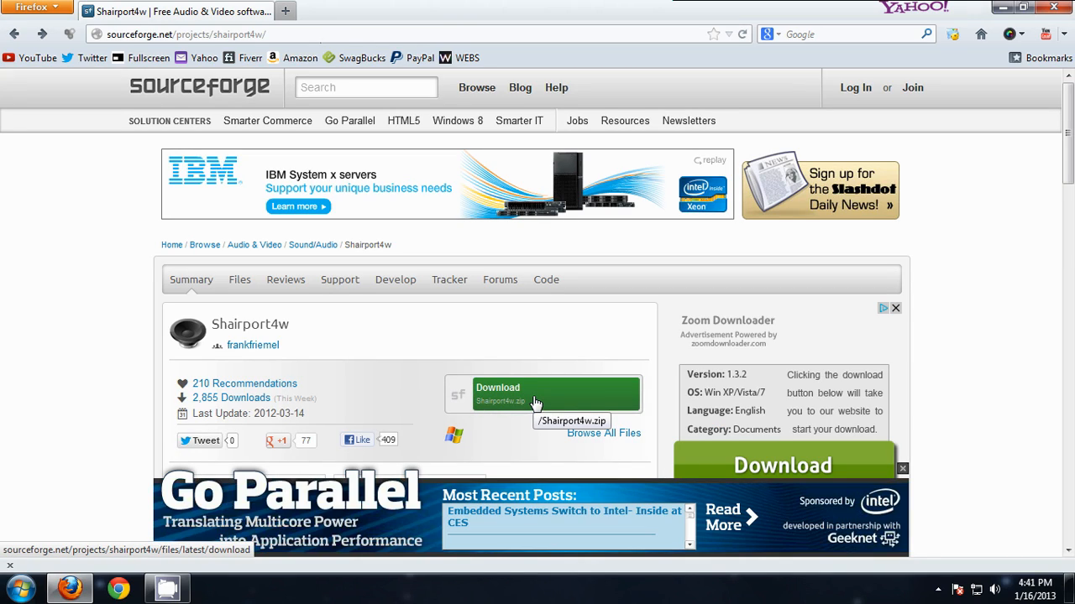
{"action": "left_click", "coordinate": [556, 393]}
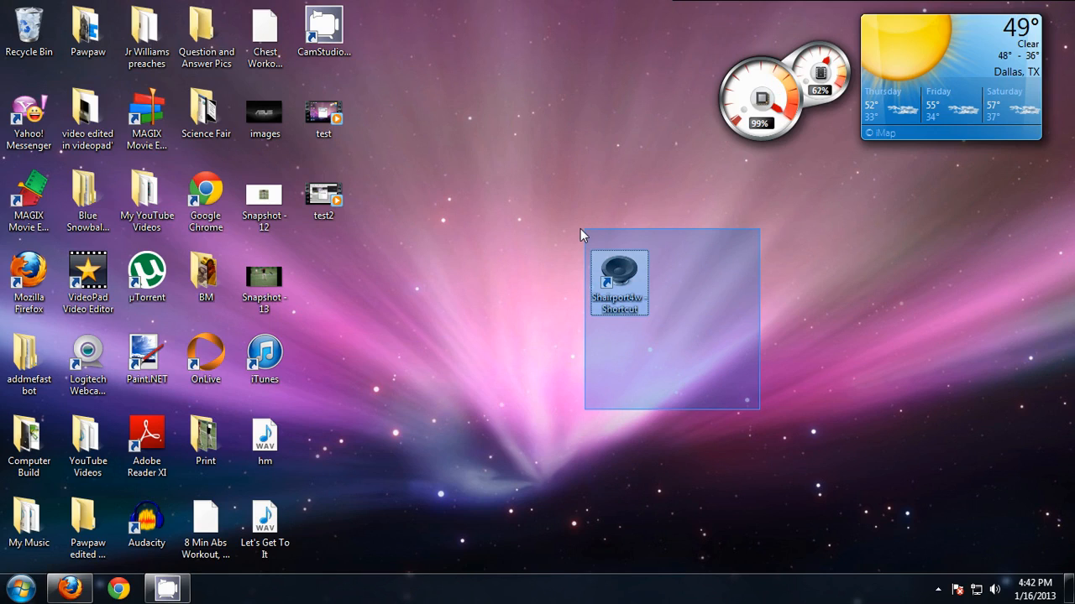
- Launch Shairport4w from the desktop, dismiss the one-instance warning and show its settings window
{"action": "double_click", "coordinate": [618, 282]}
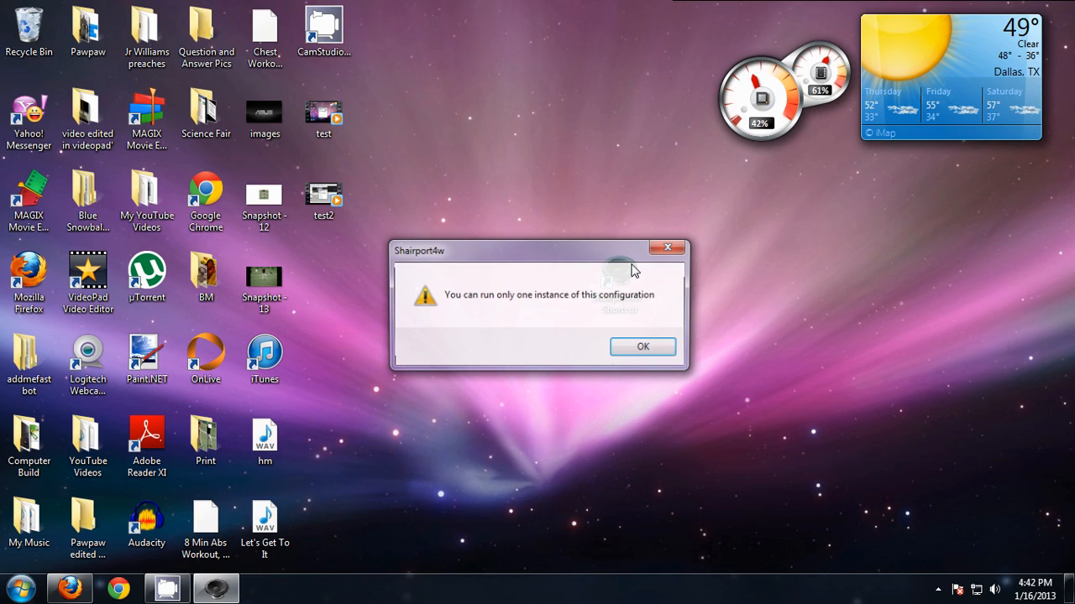
{"action": "left_click", "coordinate": [641, 346]}
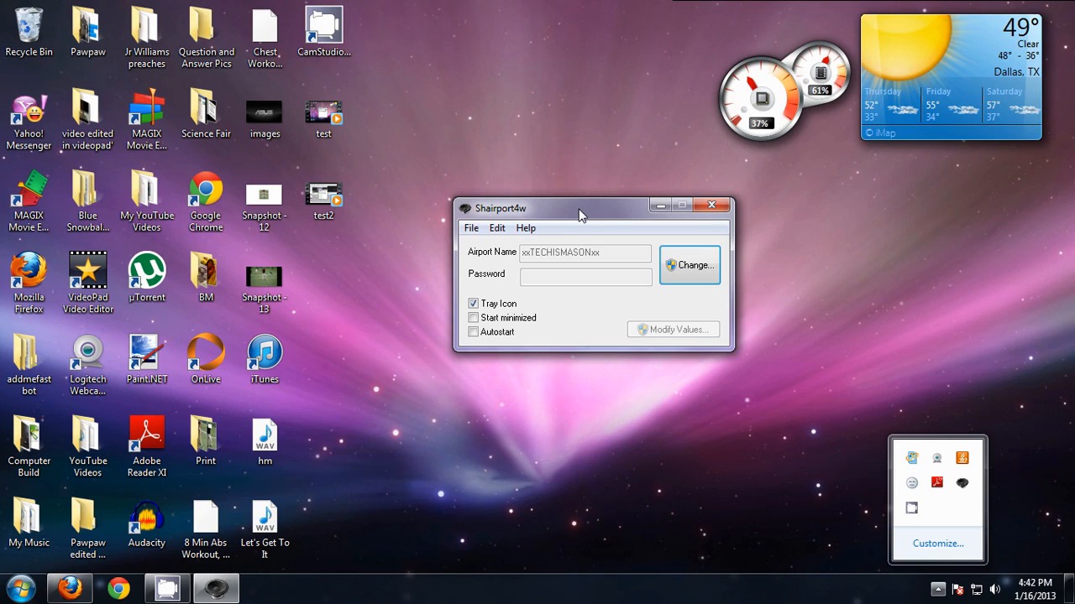
{"action": "left_click_drag", "start_coordinate": [583, 208], "coordinate": [584, 203]}
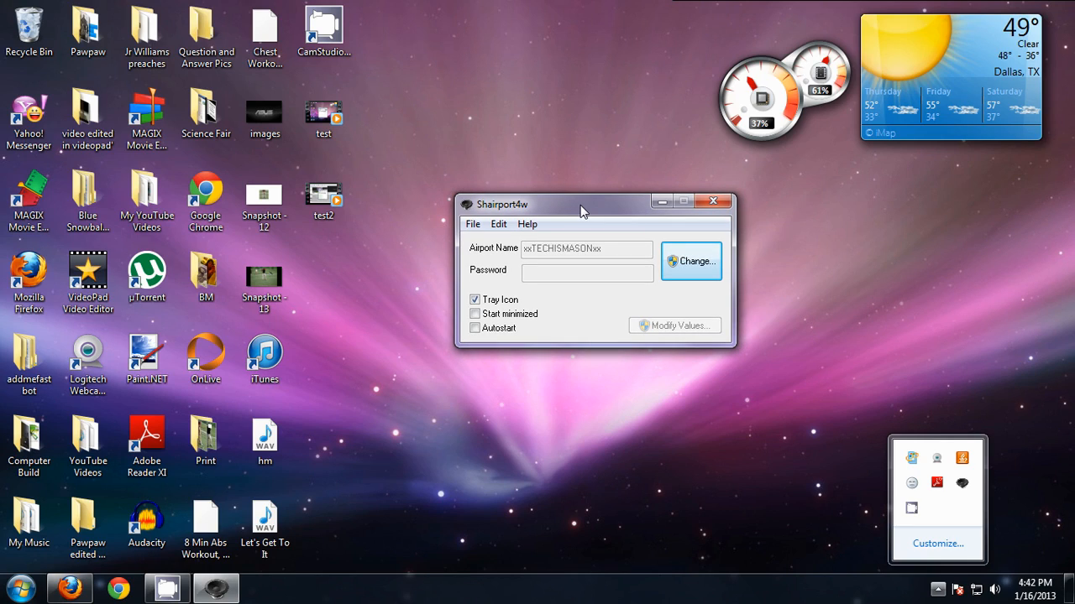
{"action": "mouse_move", "coordinate": [731, 267]}
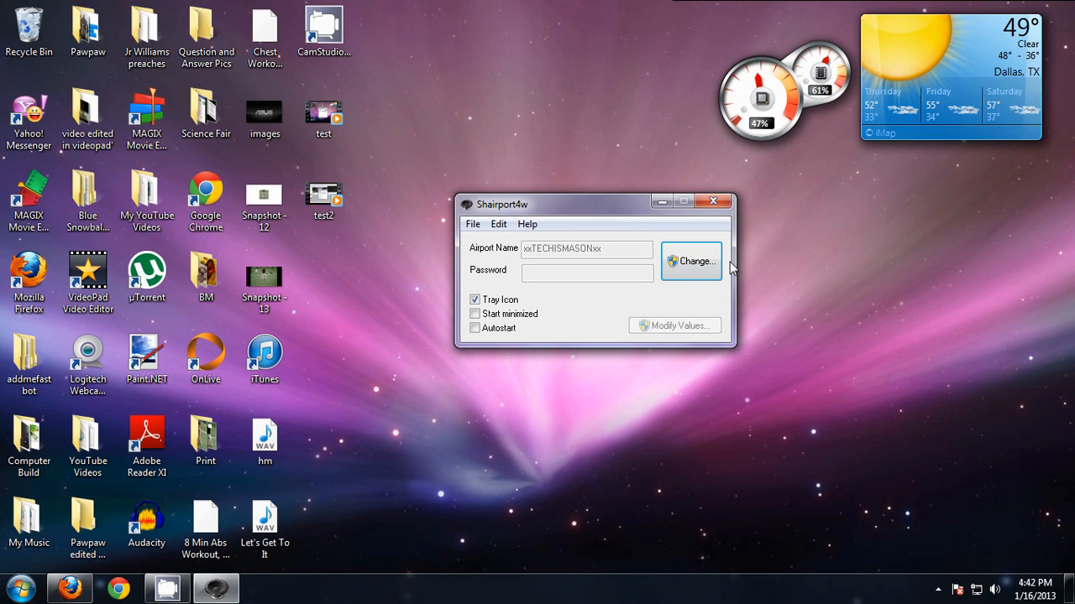
{"action": "left_click", "coordinate": [690, 262]}
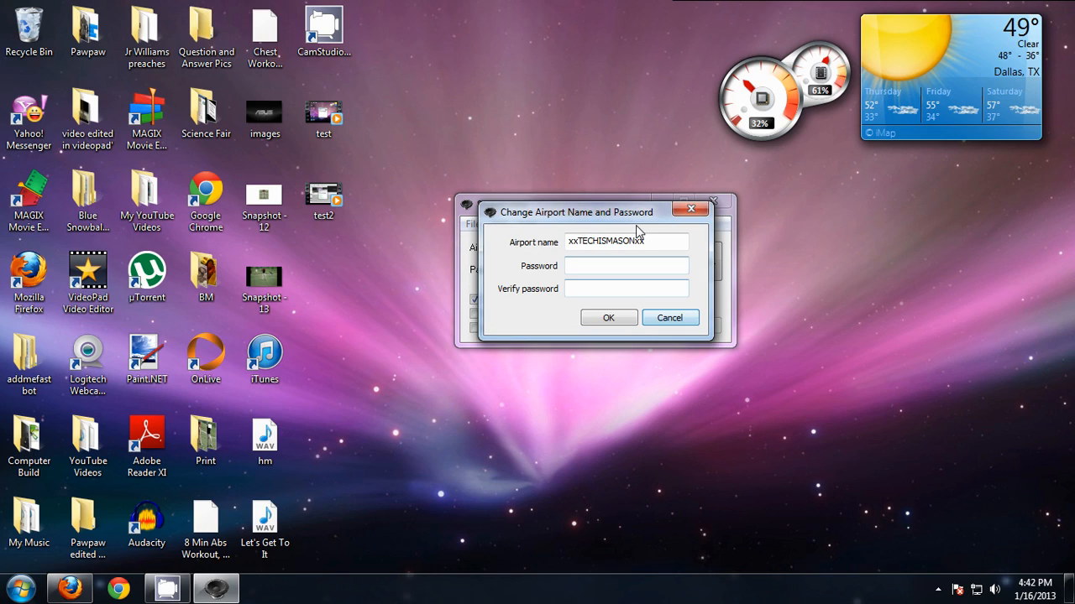
{"action": "triple_click", "coordinate": [625, 242]}
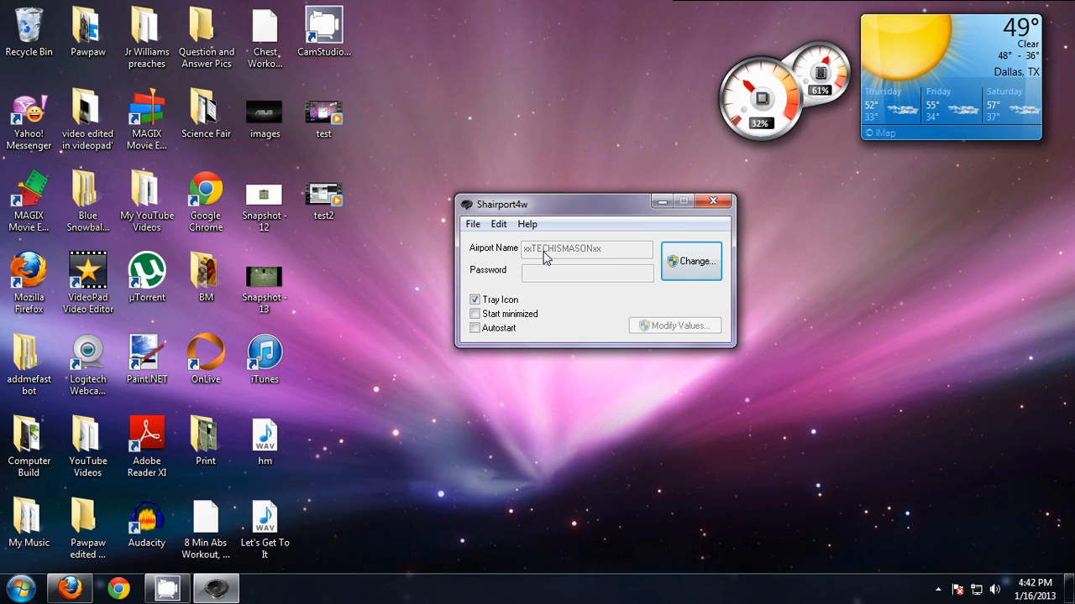
{"action": "mouse_move", "coordinate": [580, 261]}
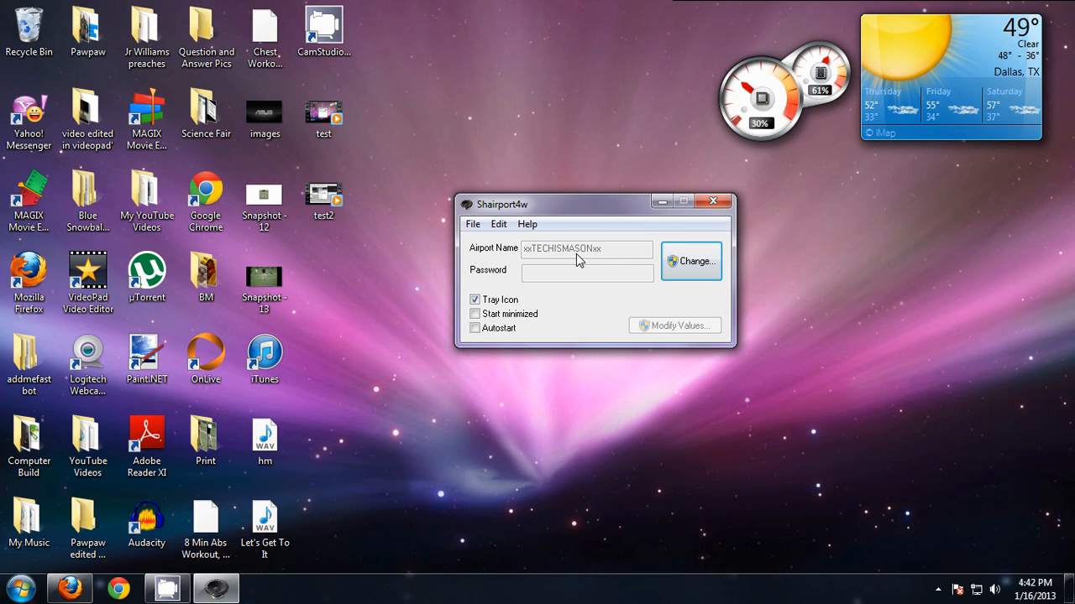
{"action": "mouse_move", "coordinate": [588, 261]}
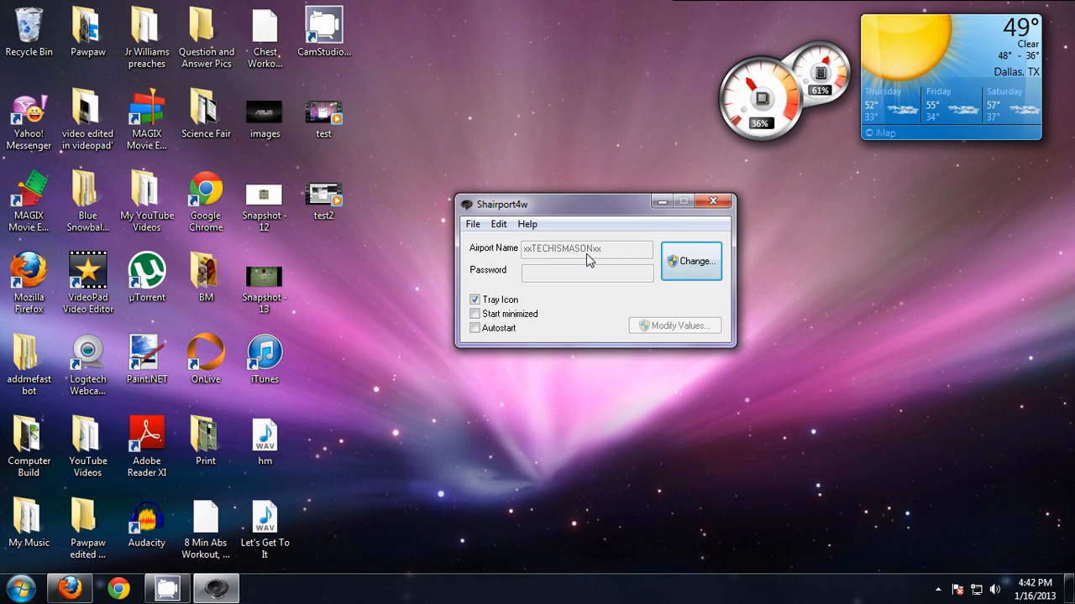